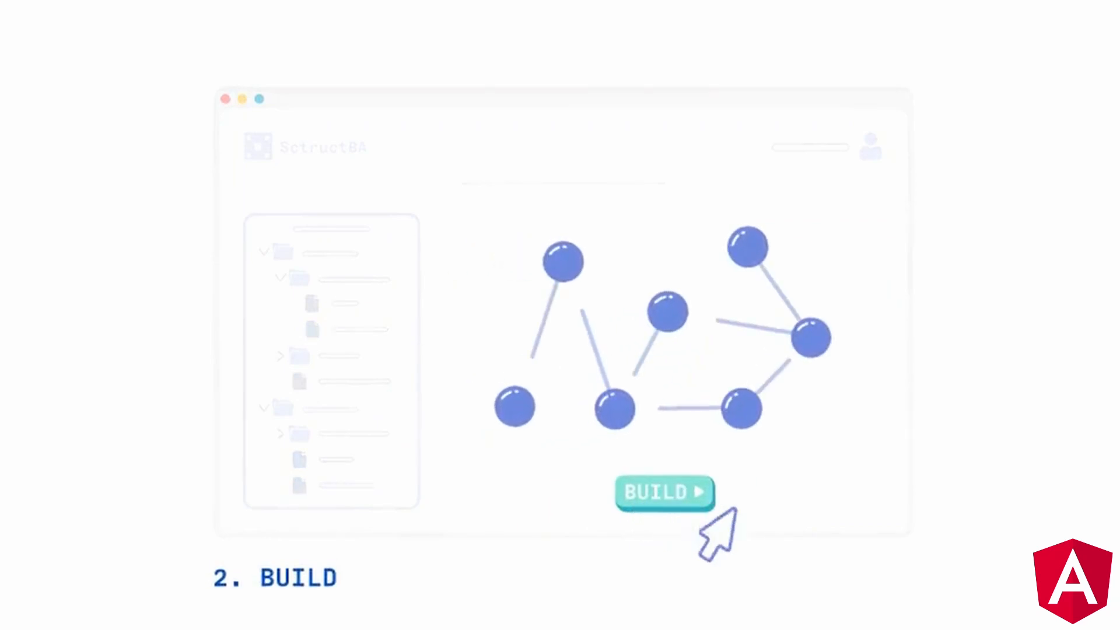
- Start the project build so the node graph links and the compile progress bar begins filling
{"action": "left_click", "coordinate": [664, 493]}
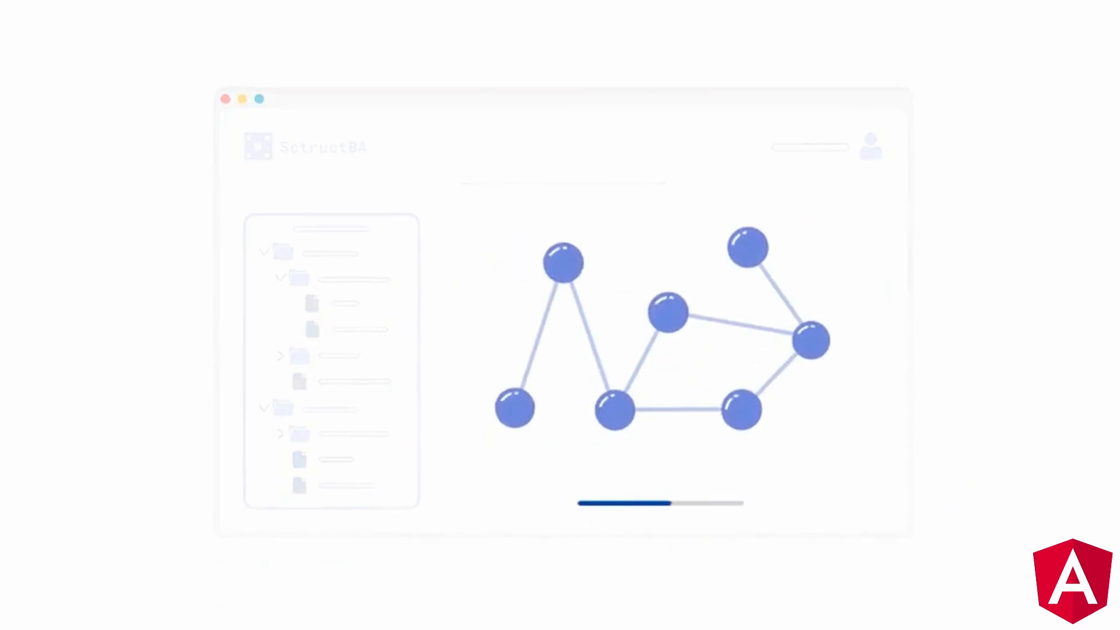